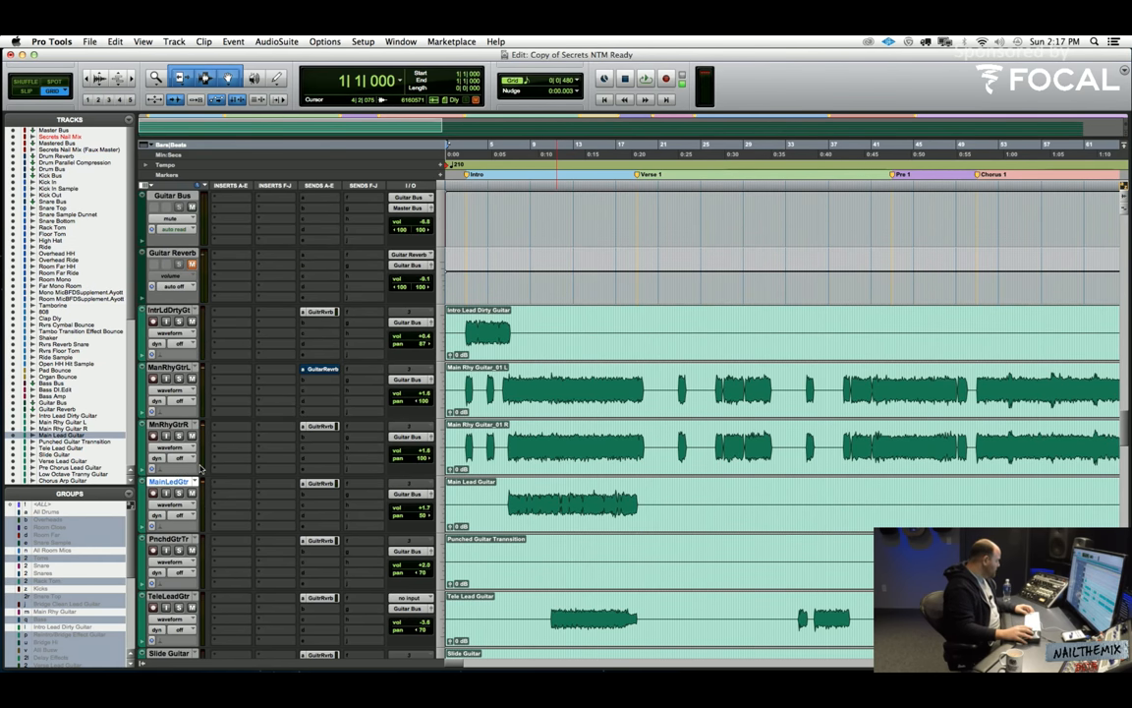
- Group the rhythm guitar tracks and select an insert slot to list available plug-ins
{"action": "scroll", "scroll_direction": "down", "scroll_amount": 3}
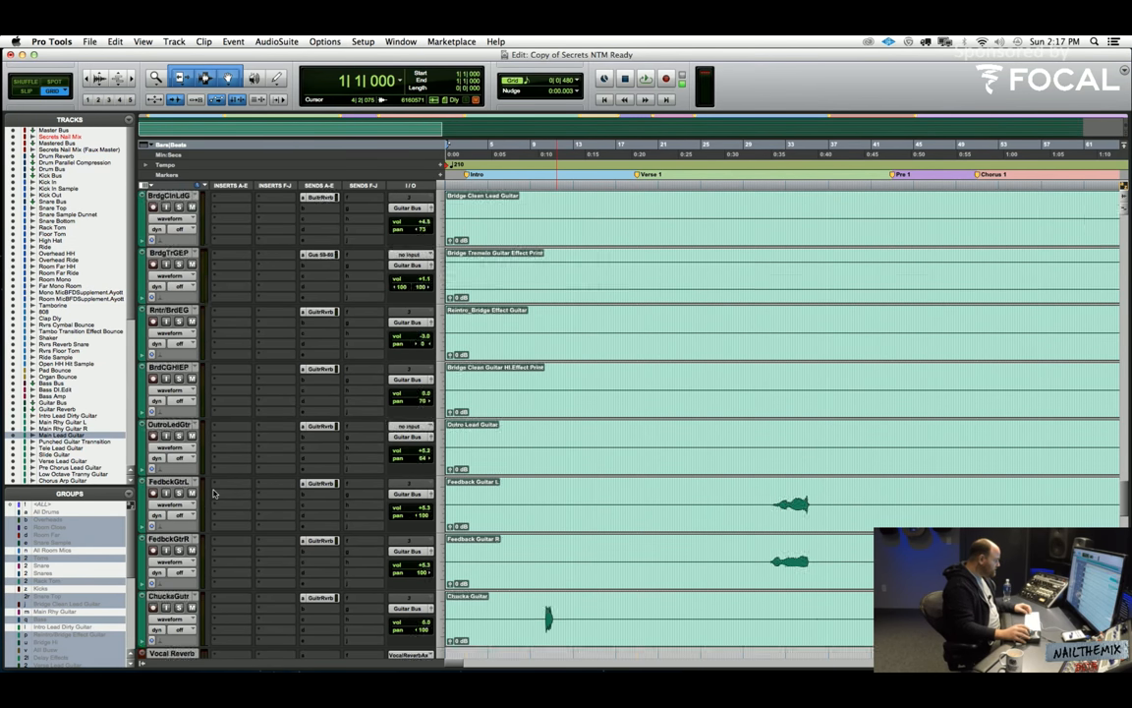
{"action": "scroll", "scroll_direction": "down", "scroll_amount": 3}
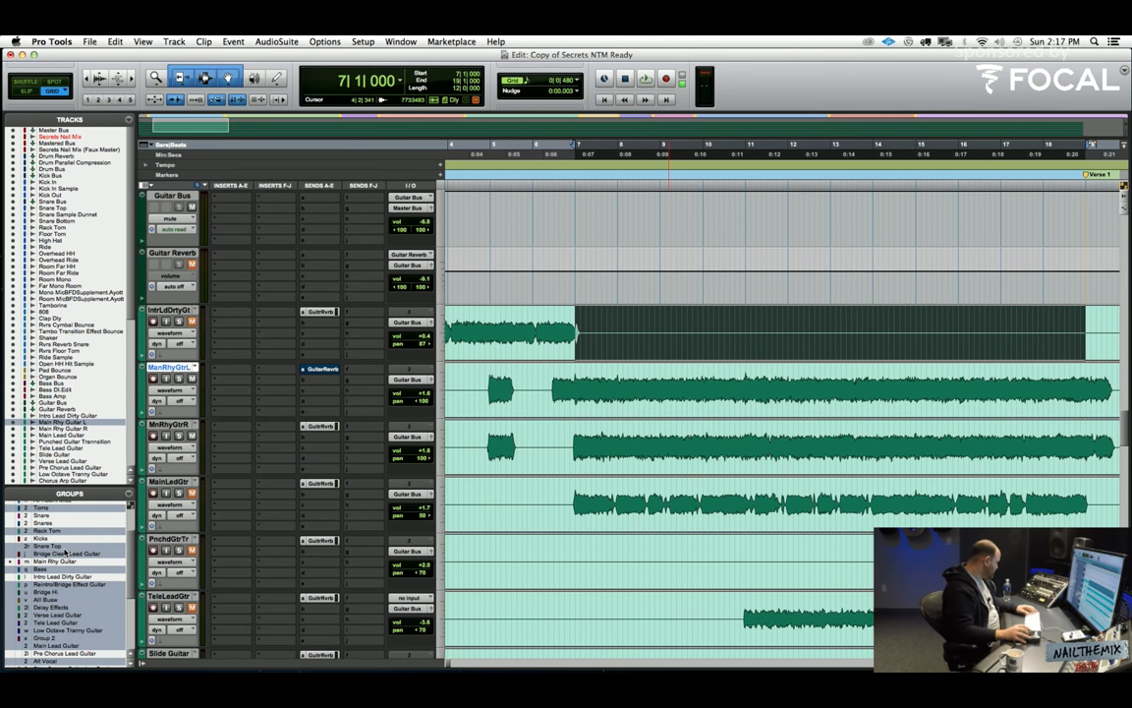
{"action": "scroll", "scroll_direction": "down", "scroll_amount": 3}
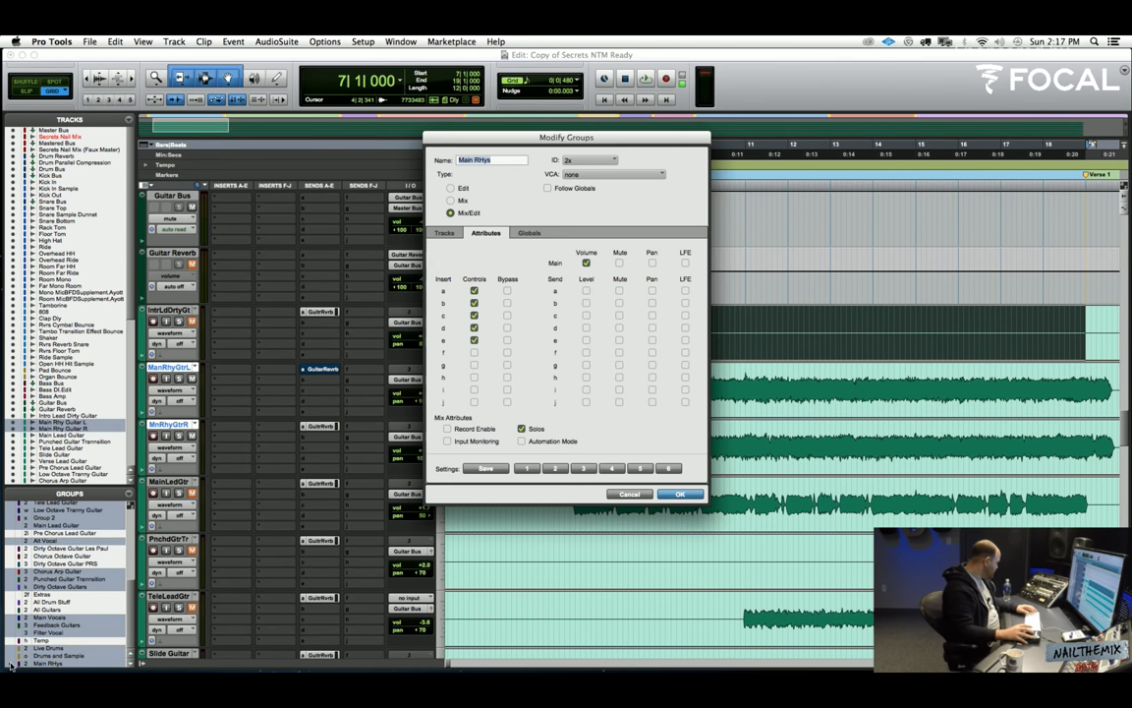
{"action": "left_click", "coordinate": [680, 493]}
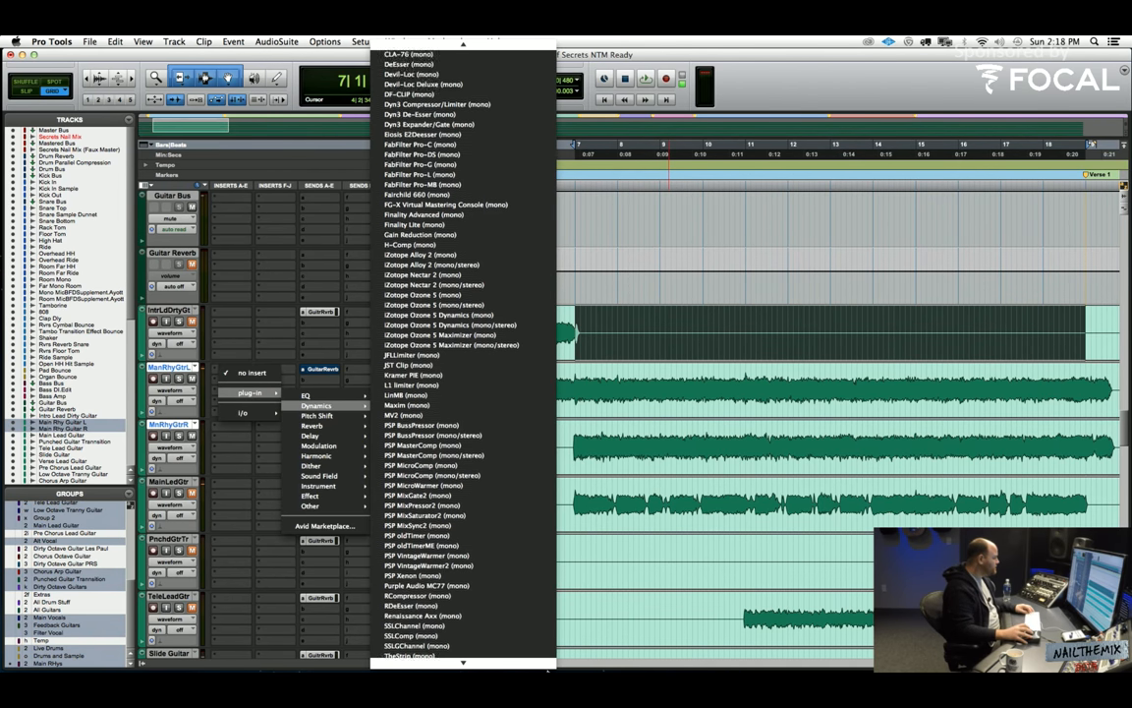
- Choose Dynamics > E-Channel (mono) to insert the SSL E-Channel on the guitars
{"action": "scroll", "scroll_direction": "down", "scroll_amount": 3}
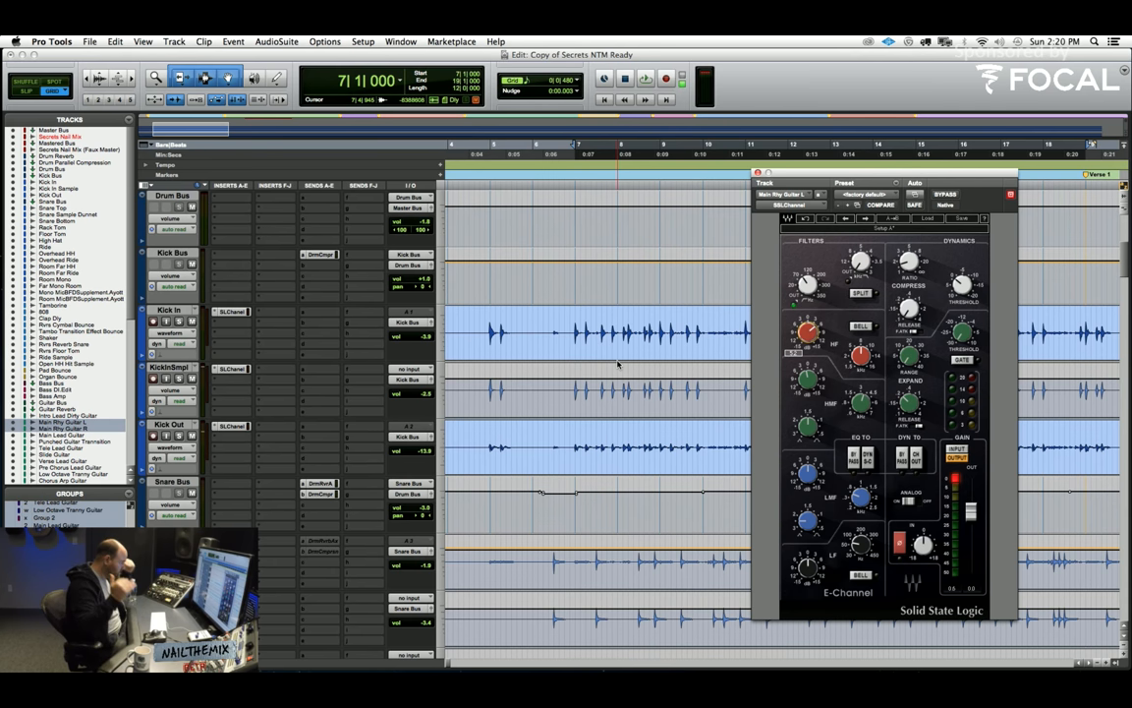
{"action": "scroll", "scroll_direction": "down", "scroll_amount": 3}
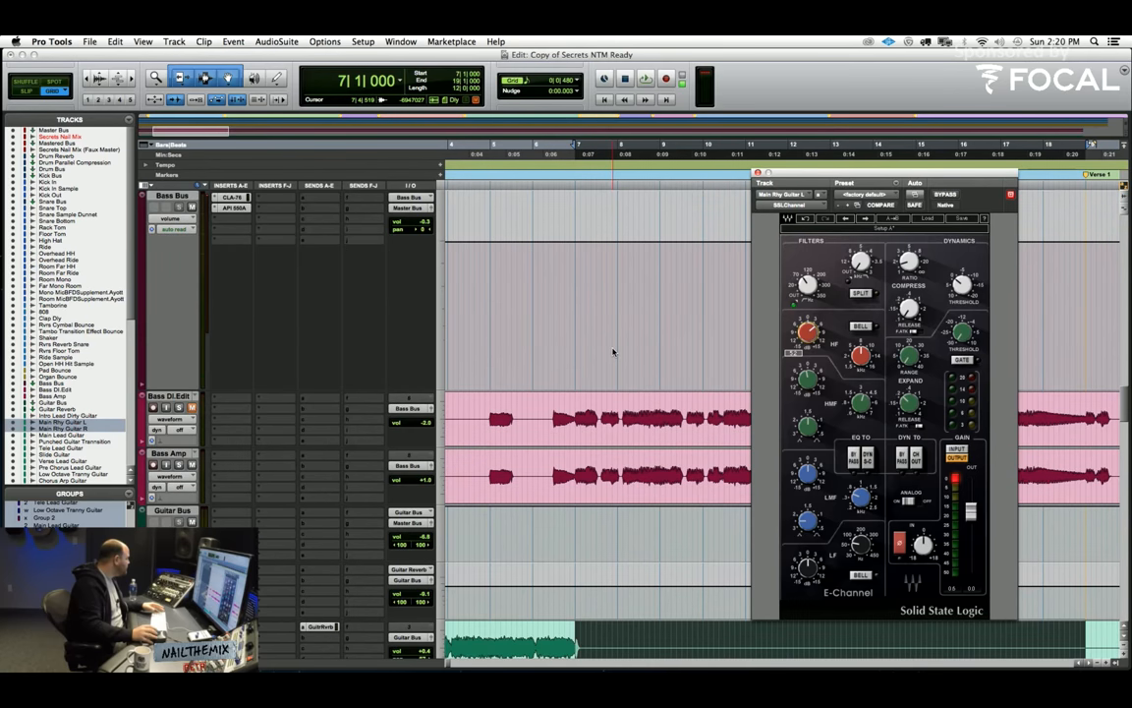
{"action": "scroll", "scroll_direction": "down", "scroll_amount": 3}
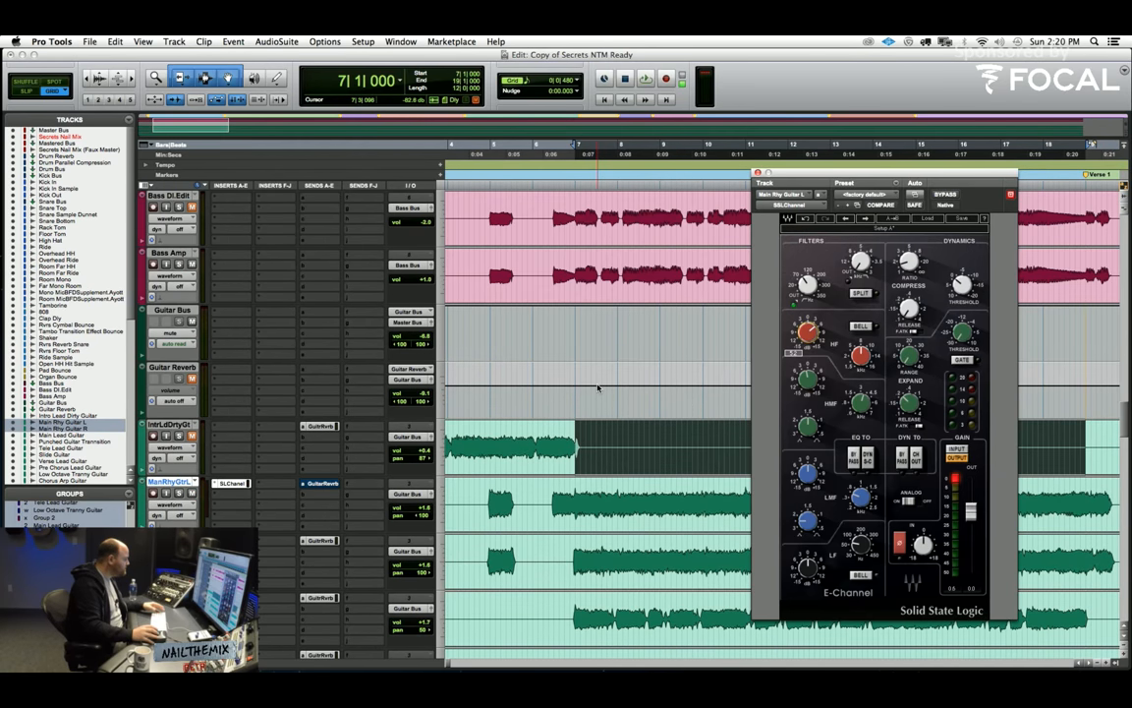